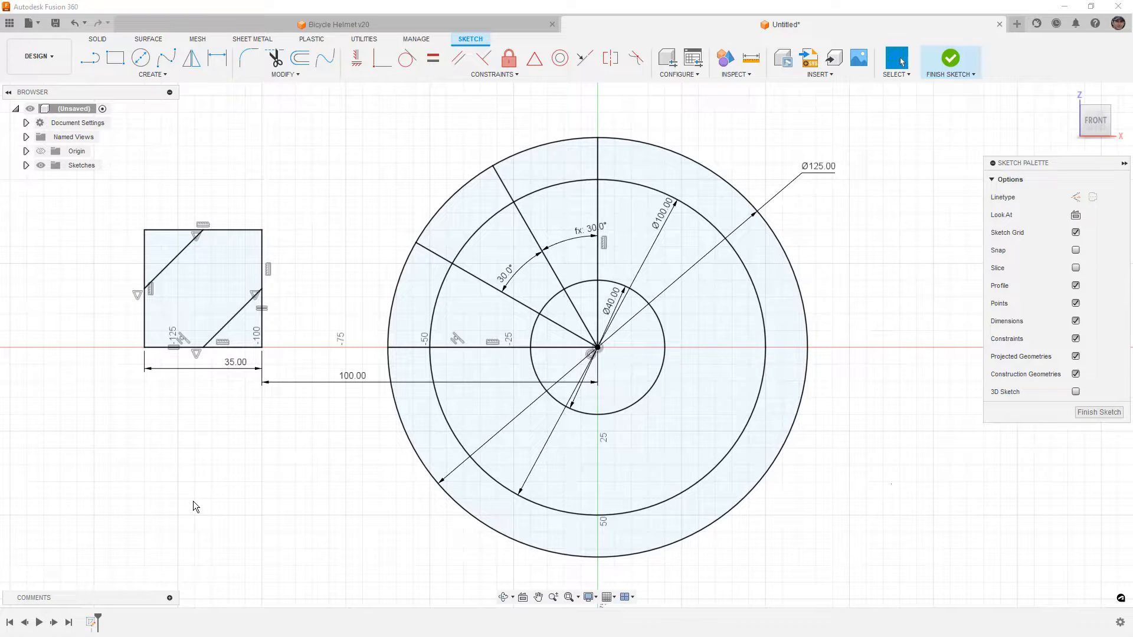
Activate the Trim tool on the sketch of concentric circles, radial lines and a square
click(896, 64)
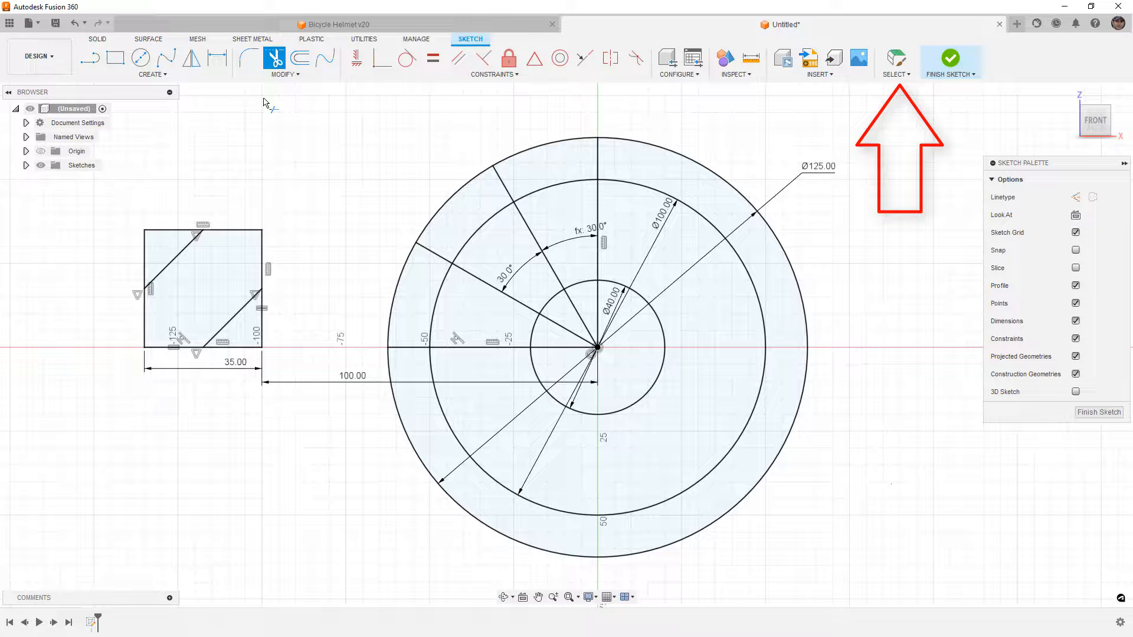
mouse_move(245, 148)
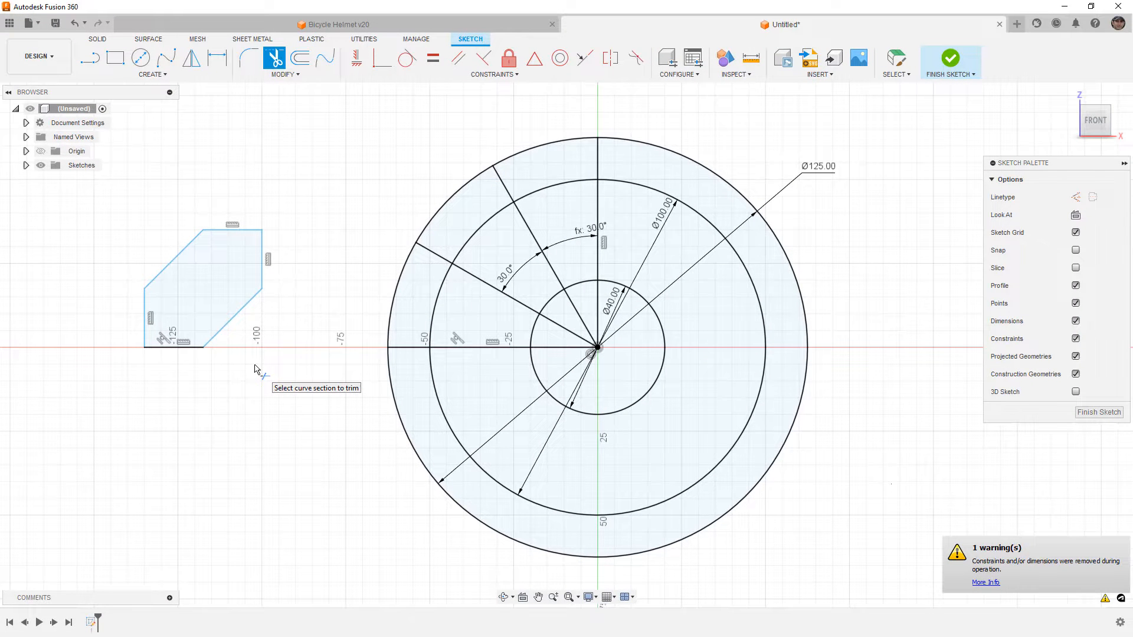
mouse_move(242, 233)
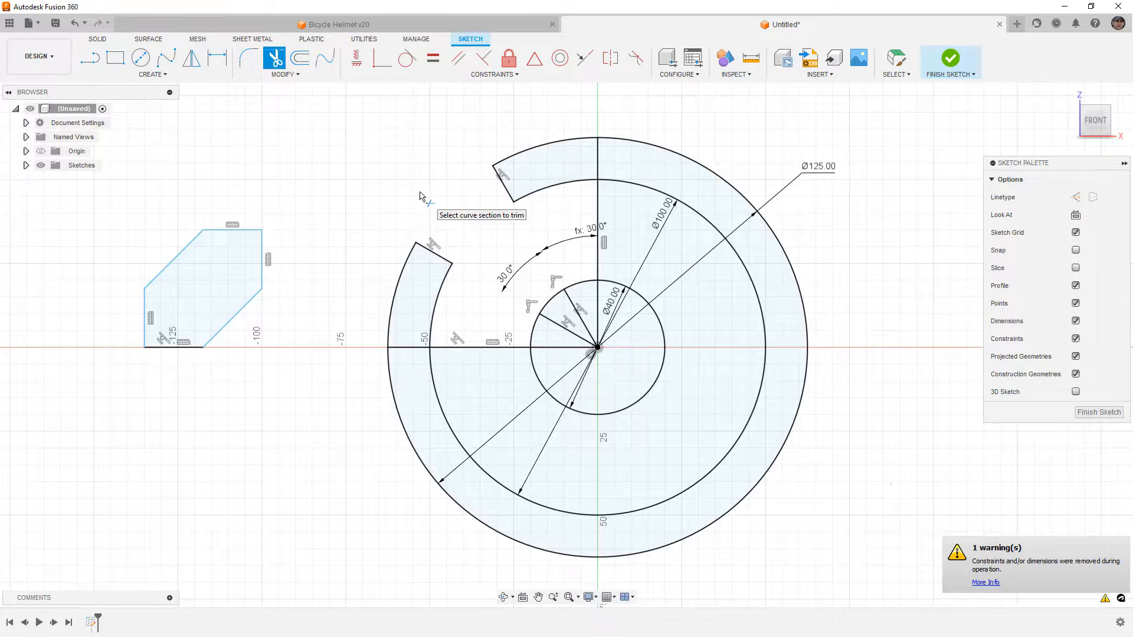
mouse_move(241, 278)
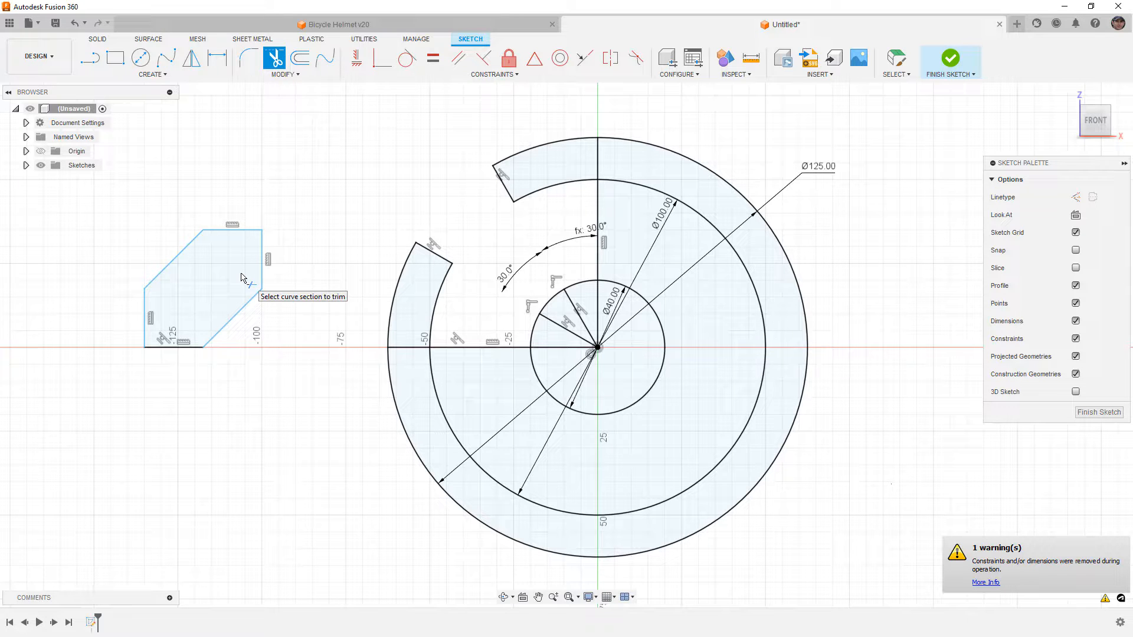